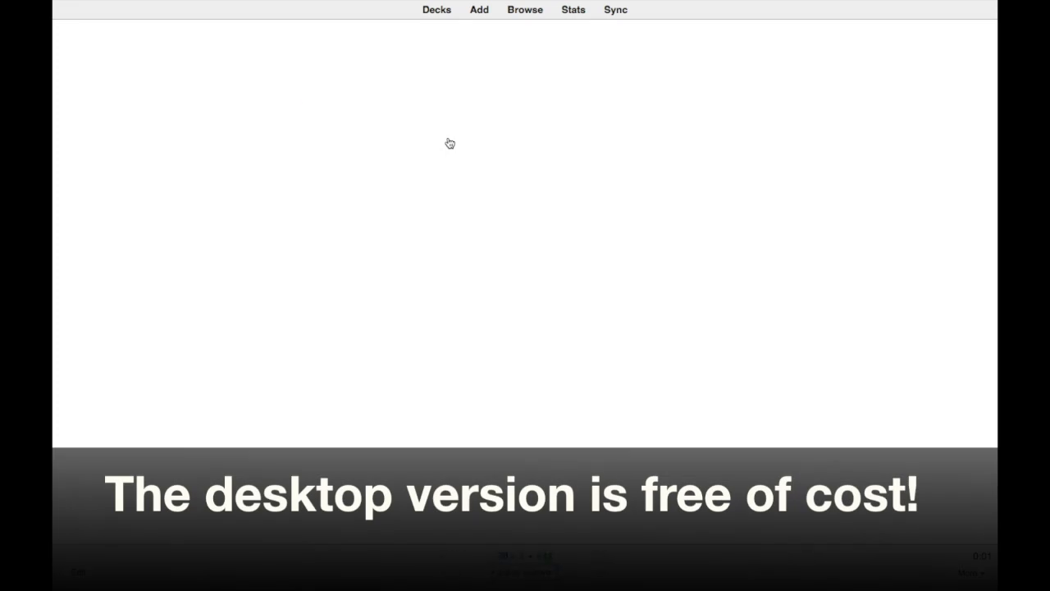
- In Preview, drag a blank outlined box over a label on the skin diagram
click(479, 9)
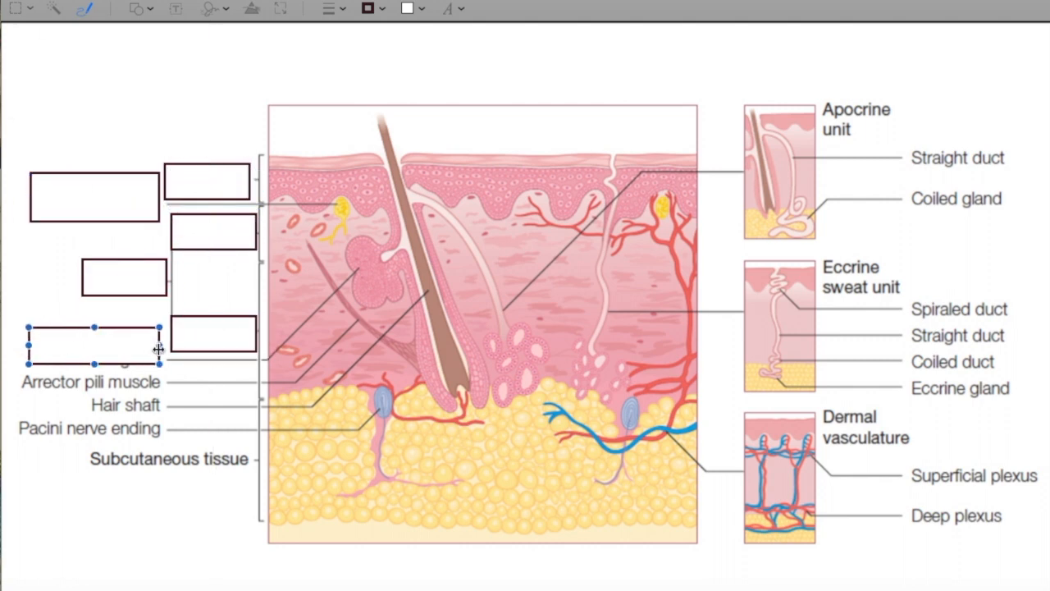
drag(93, 348, 93, 427)
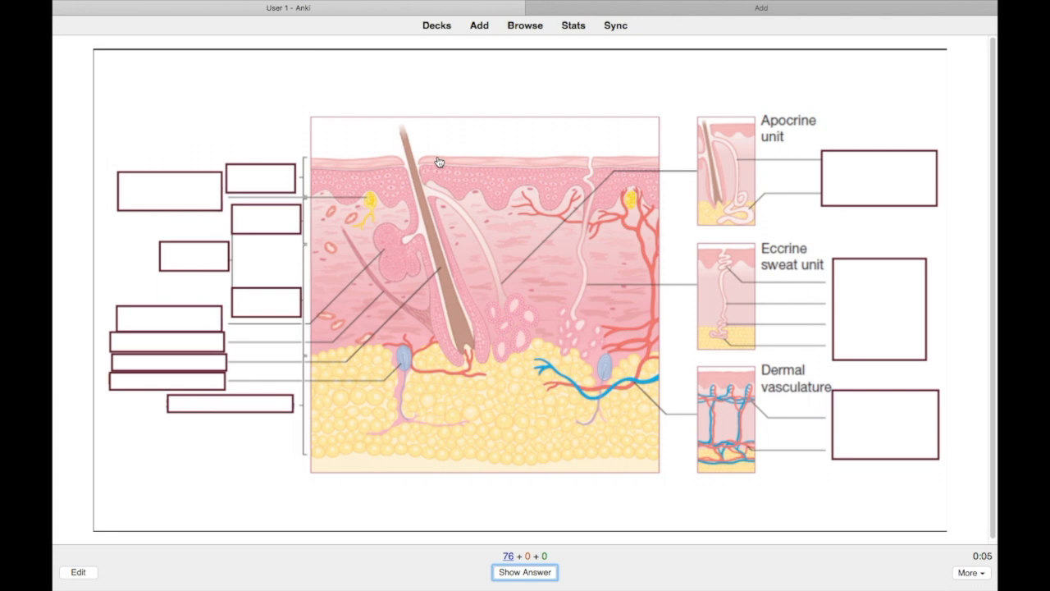
- Bring up the boxed skin anatomy diagram card for review in Anki
click(524, 572)
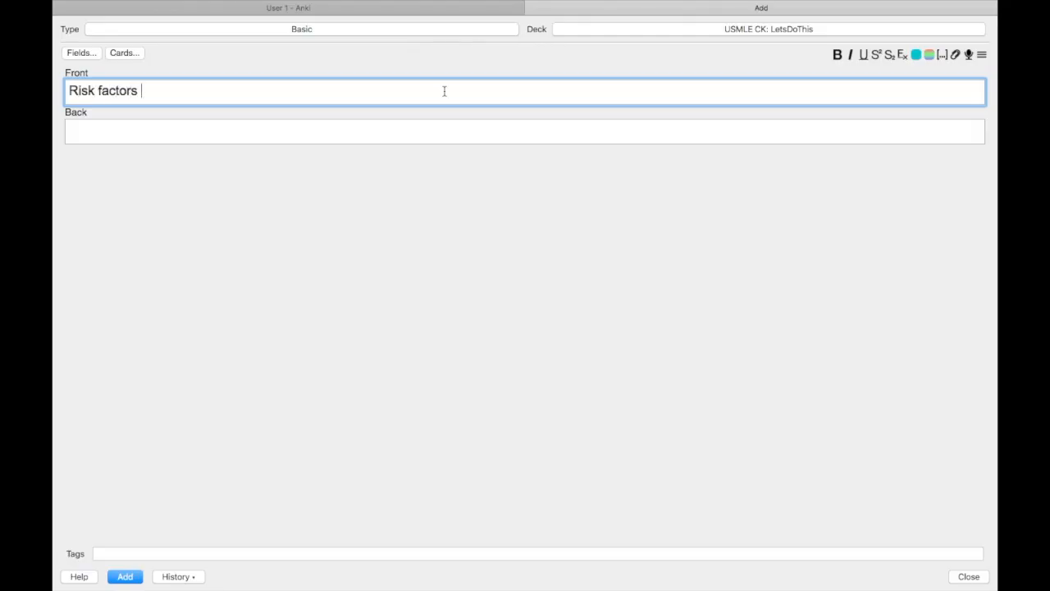
- Finish the front 'Risk factors and management of C difficile infection' and start the back with '-Recent hospitalizat'
text(and management of C)
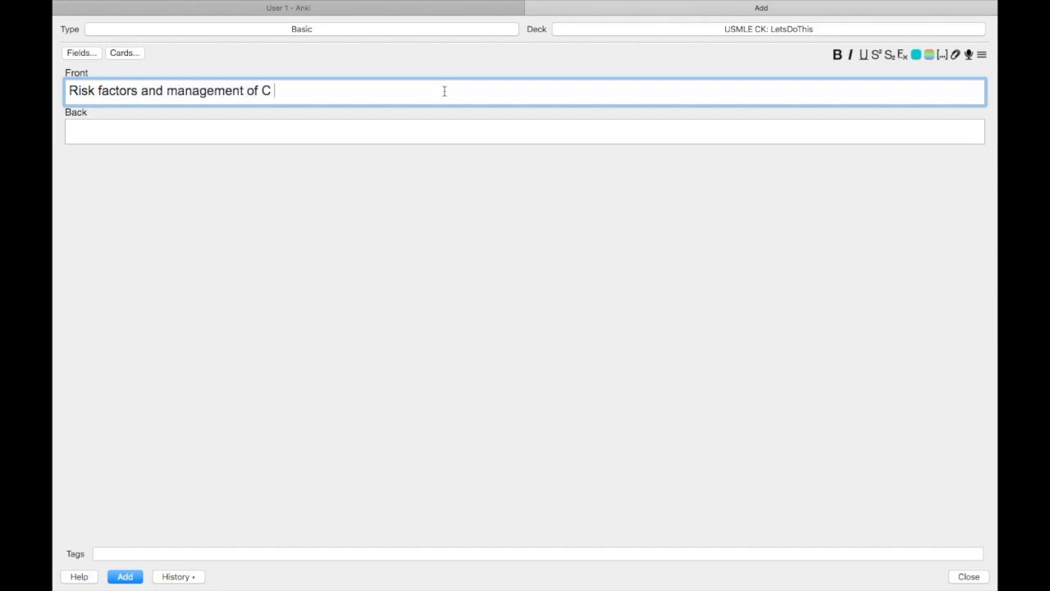
text(difficile infection)
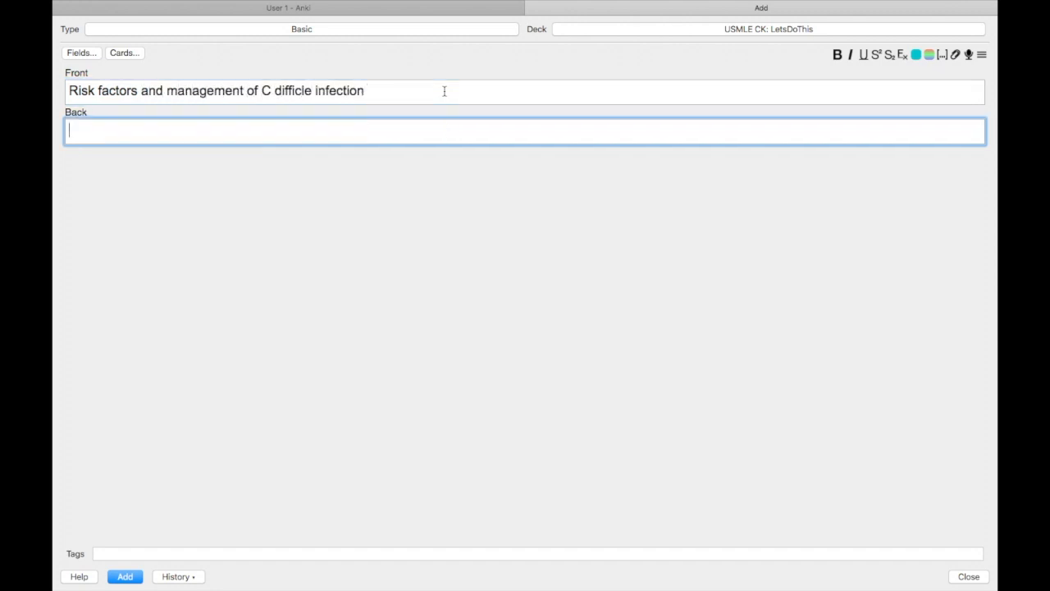
text(-)
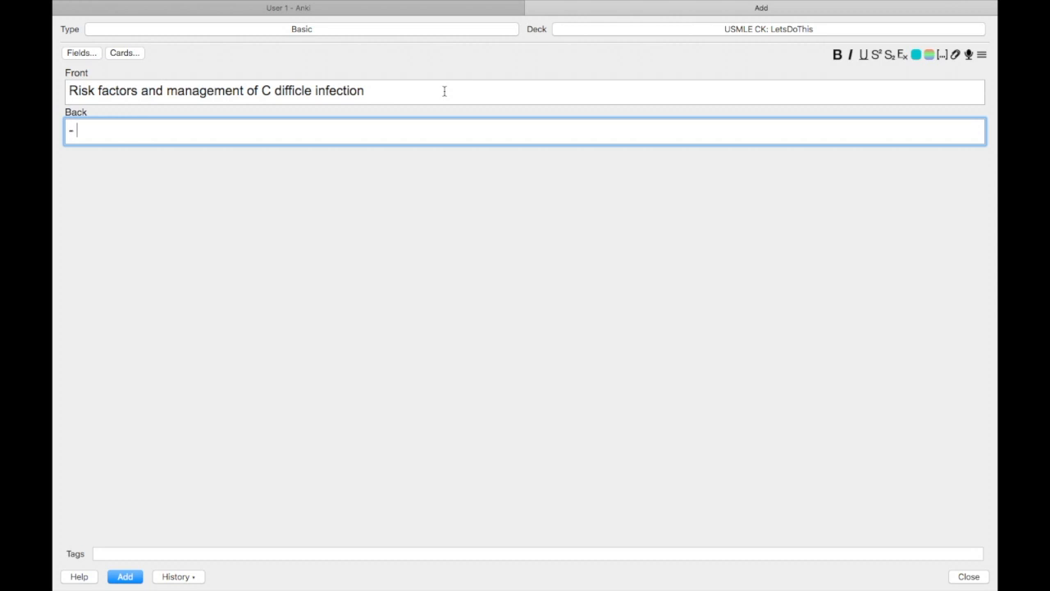
text(Recent hospitalizat)
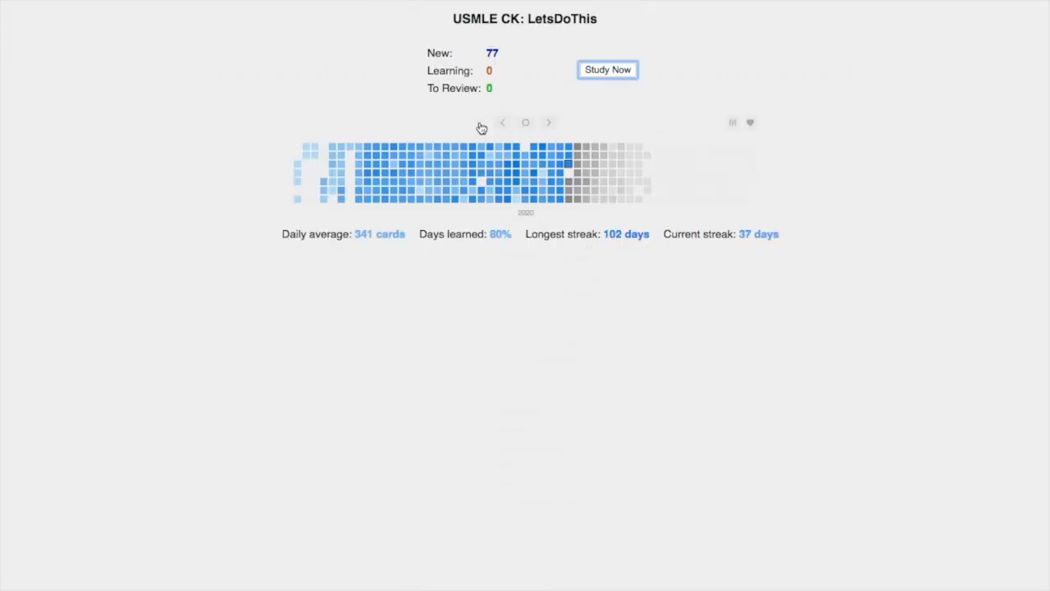
- Study the USMLE CK: LetsDoThis deck, reveal the C difficile answer, and rate it Again
click(607, 69)
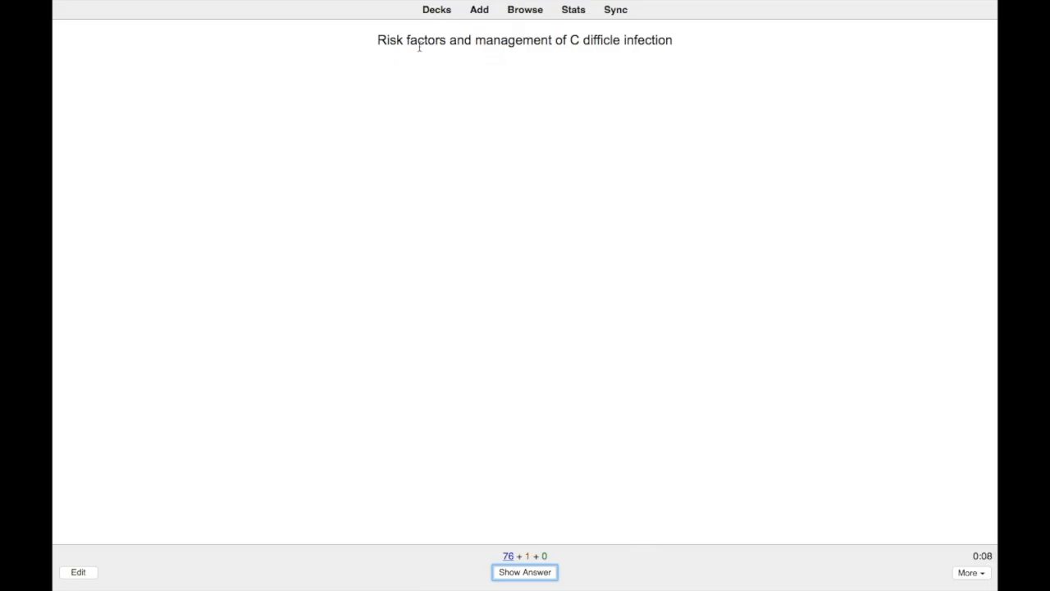
mouse_move(532, 53)
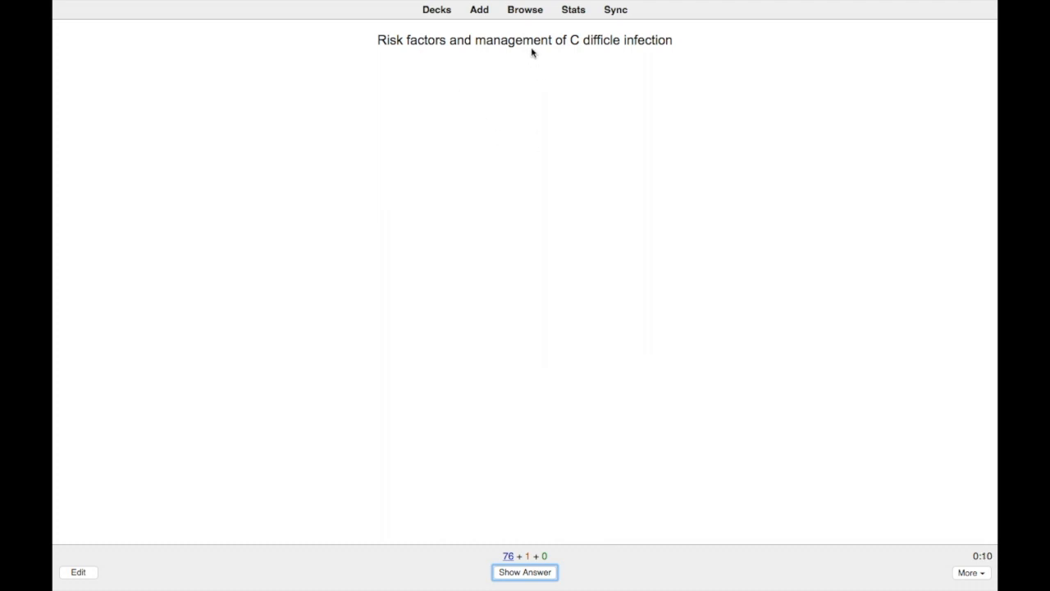
click(524, 572)
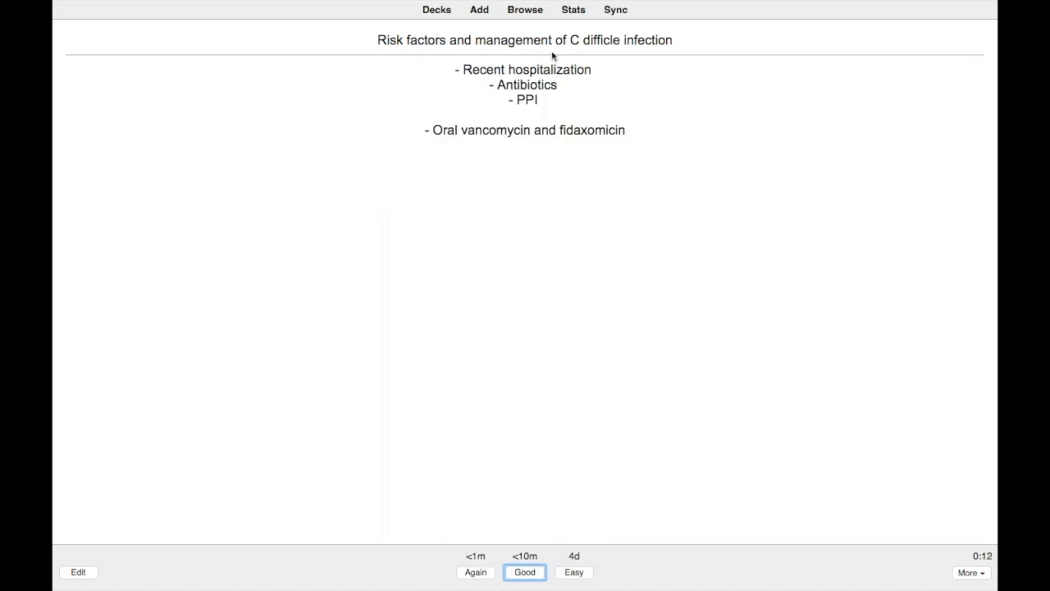
mouse_move(490, 341)
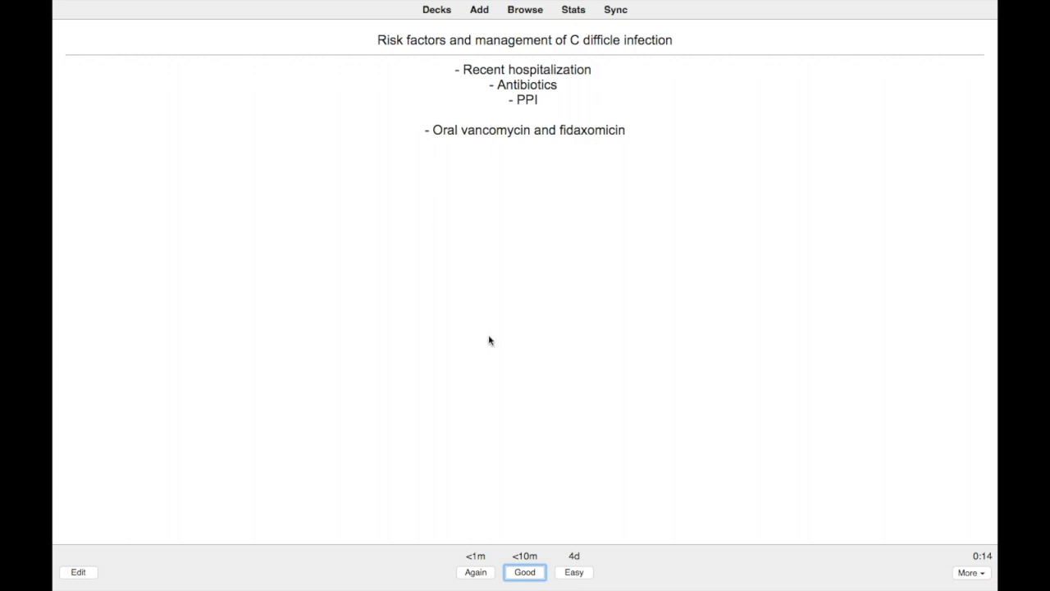
mouse_move(476, 572)
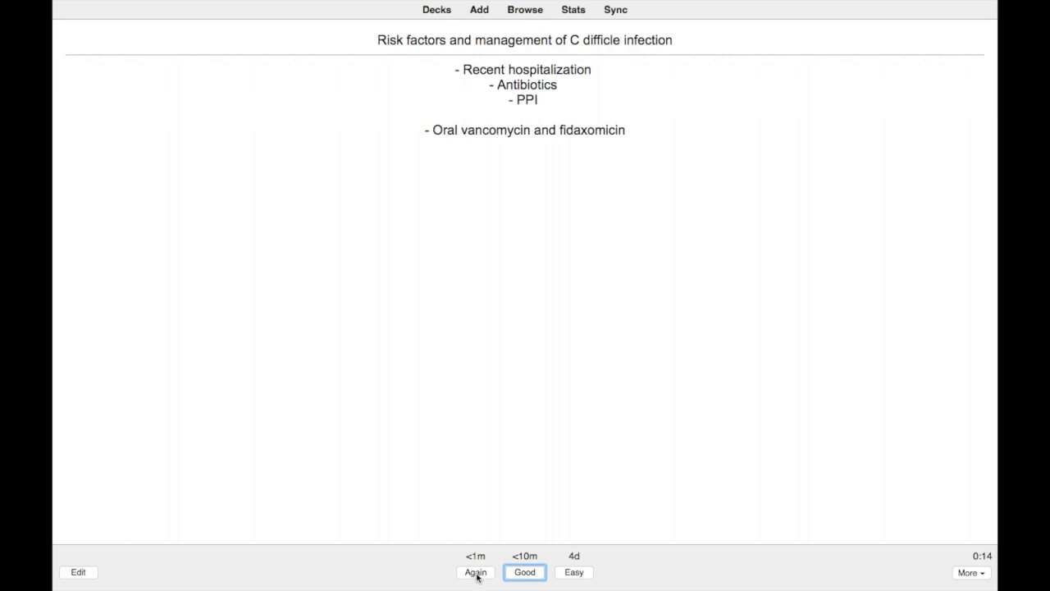
click(479, 9)
text(Man)
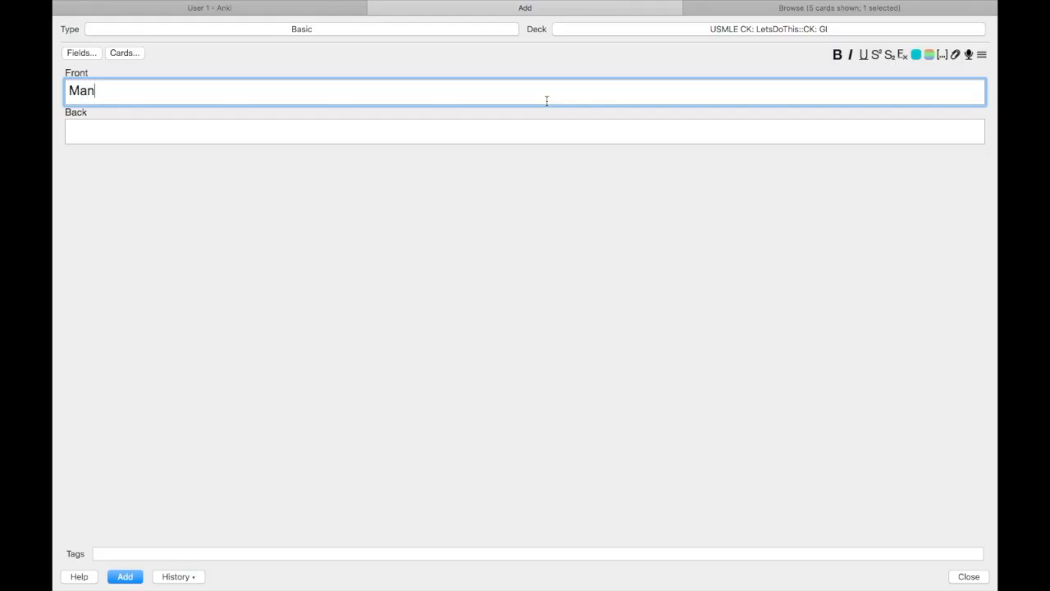
- Type the front, erase the trailing 'c diff', and open the card browser to check for matches
text(agement of c)
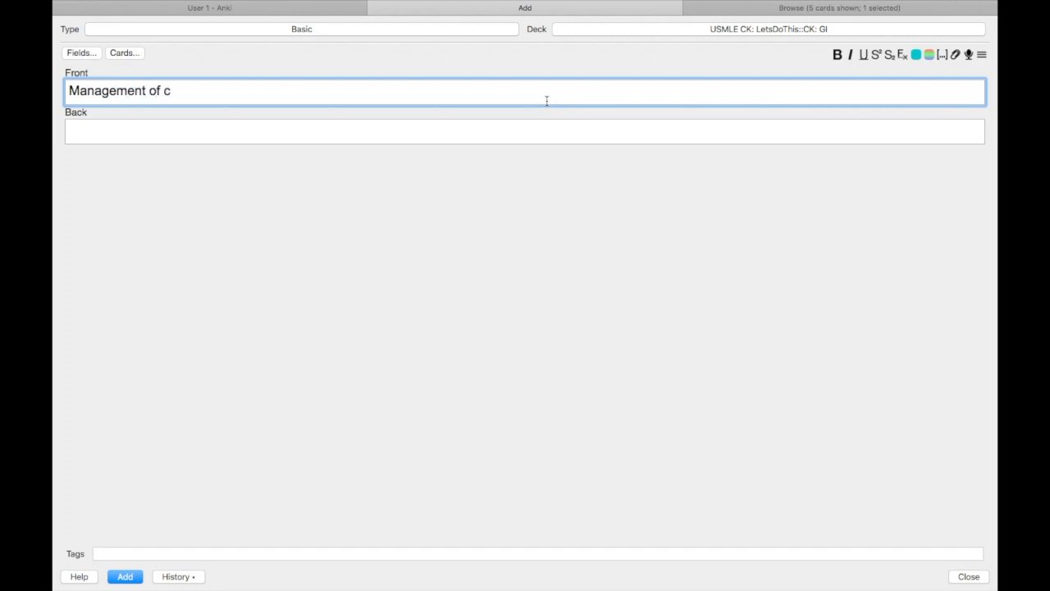
text(diff)
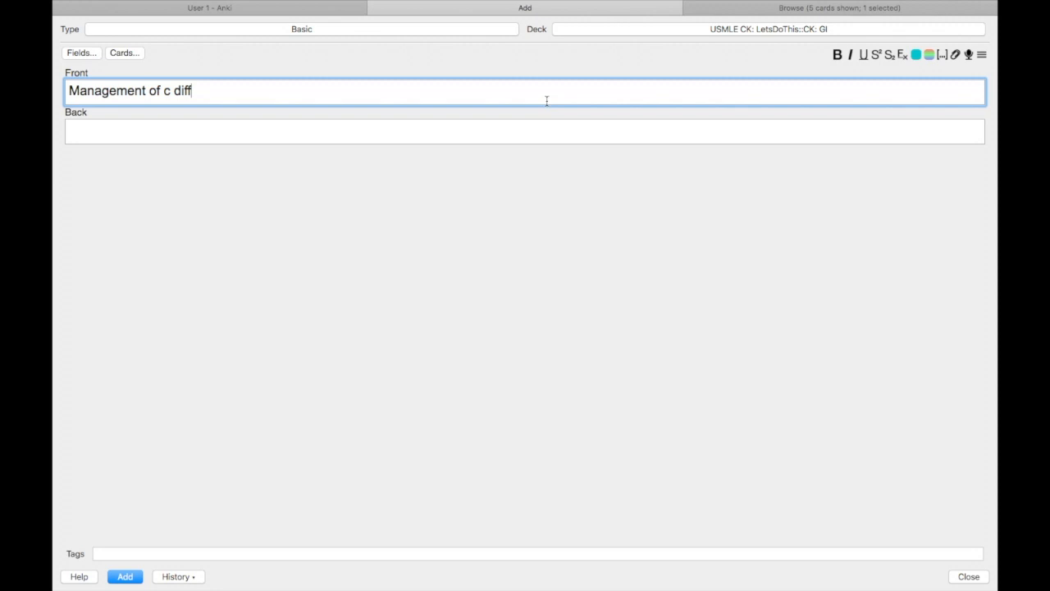
key(Backspace)
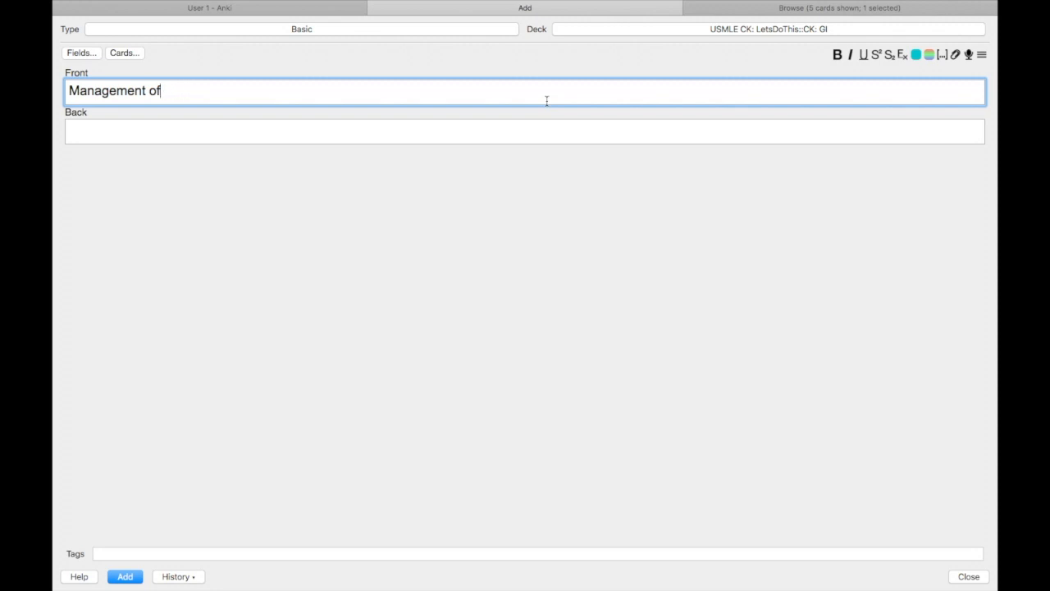
key(ctrl+a)
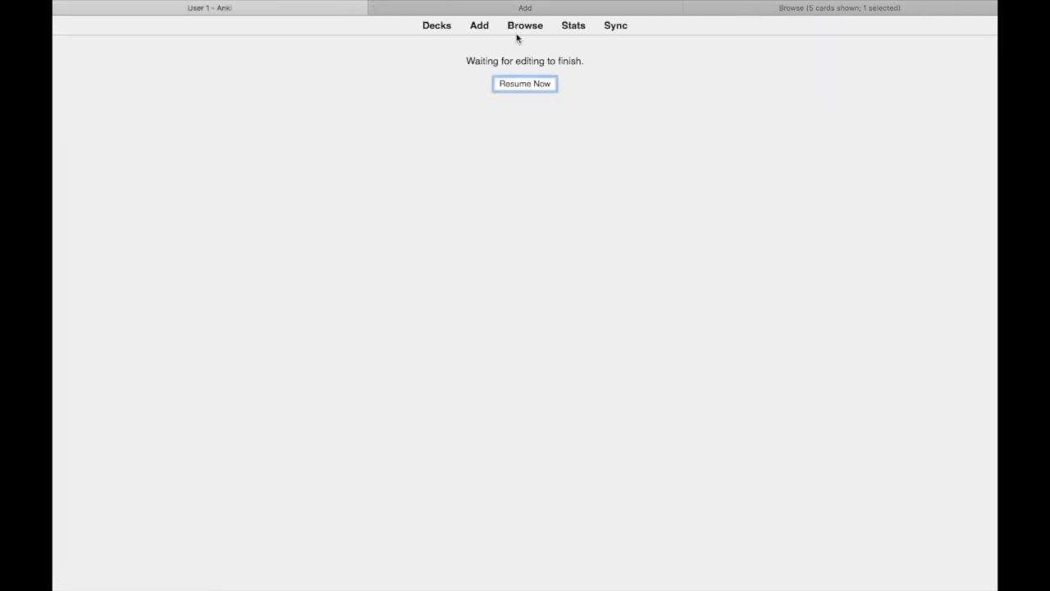
click(524, 83)
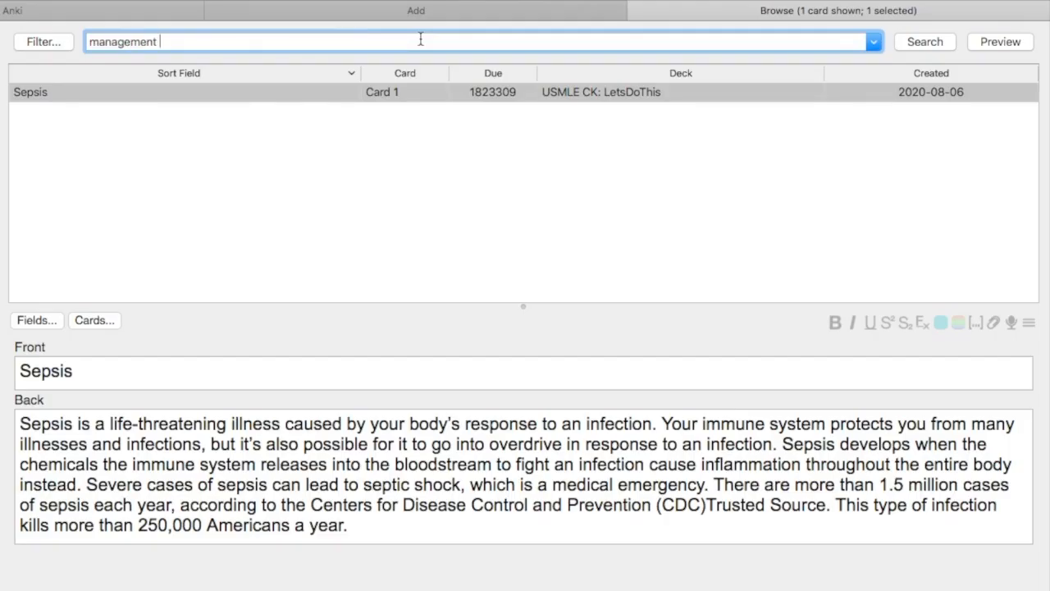